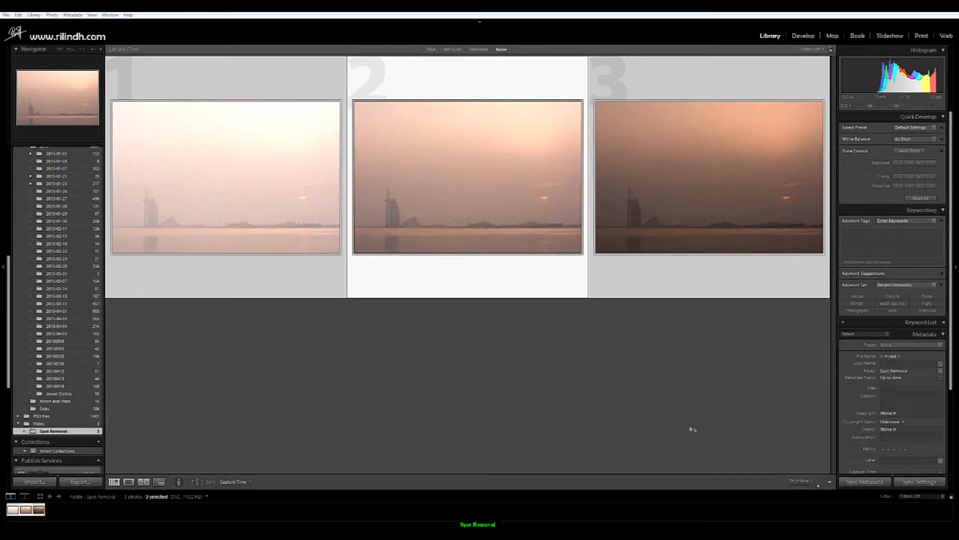
mouse_move(629, 416)
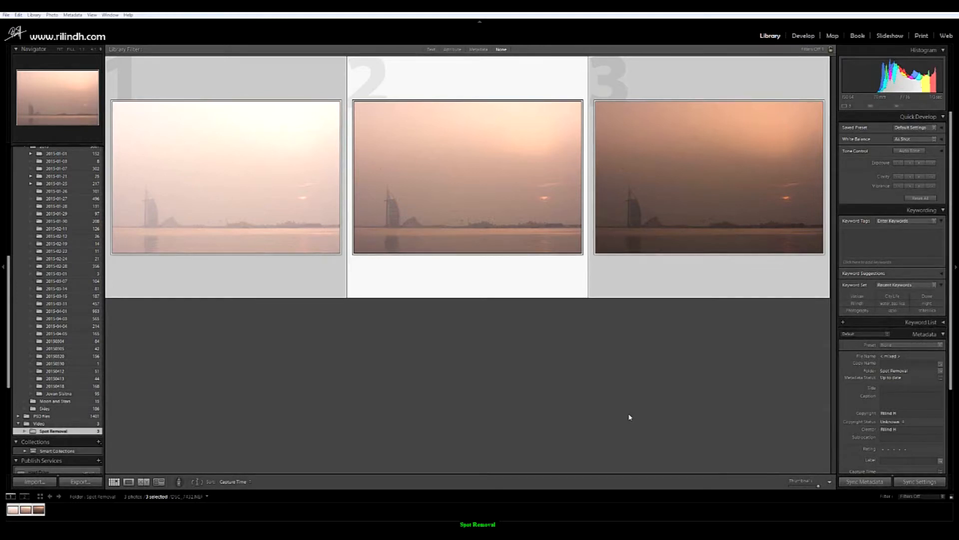
mouse_move(521, 384)
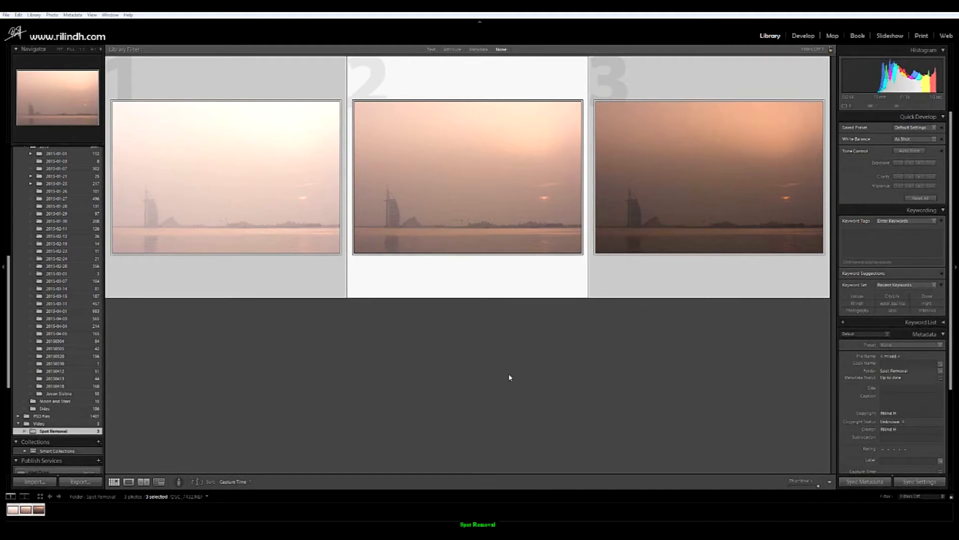
mouse_move(506, 376)
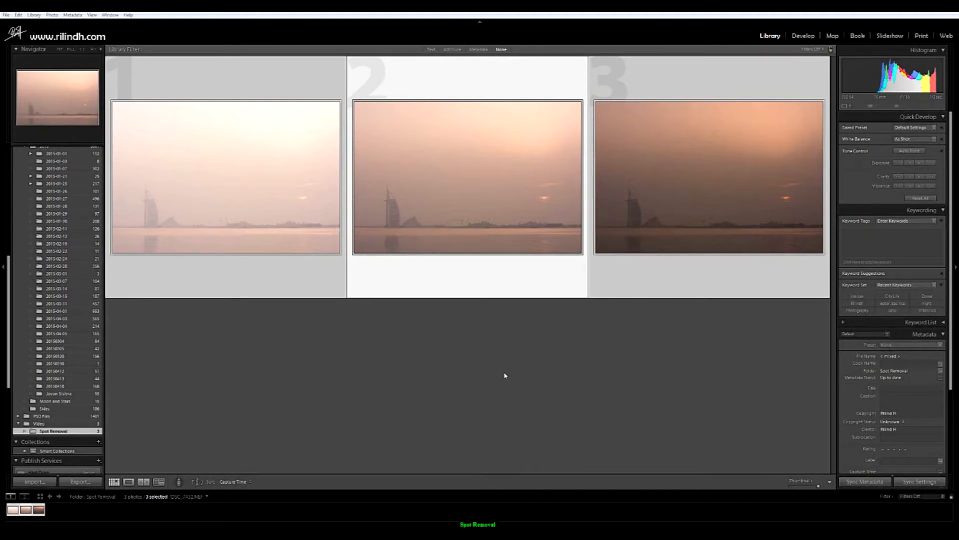
mouse_move(473, 344)
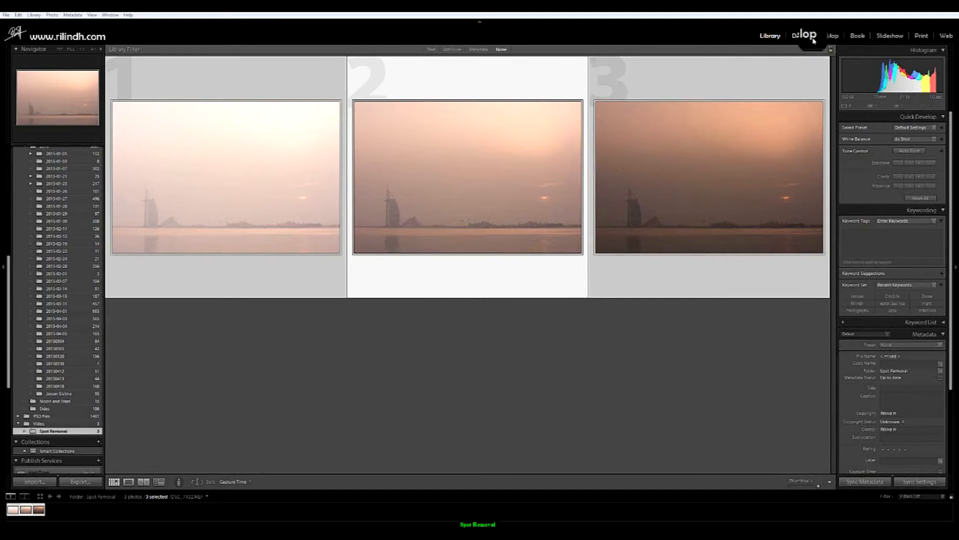
Step: Open the sunrise photo in Develop and activate Spot Removal in heal mode
left_click(804, 35)
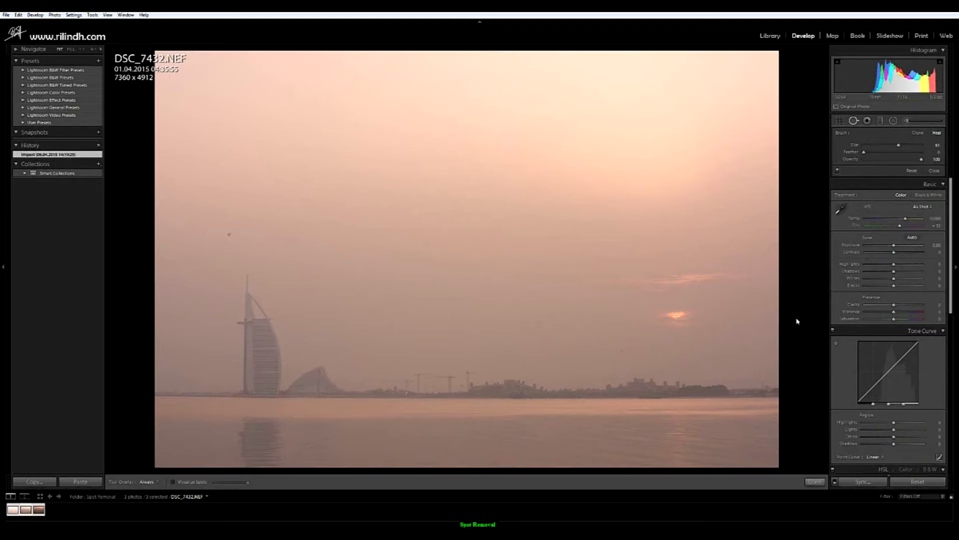
left_click(235, 241)
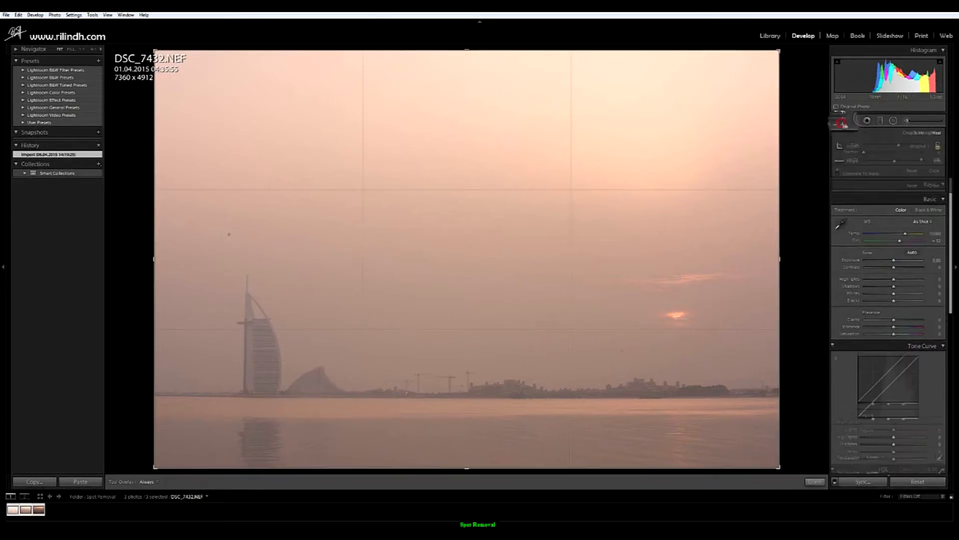
left_click(853, 120)
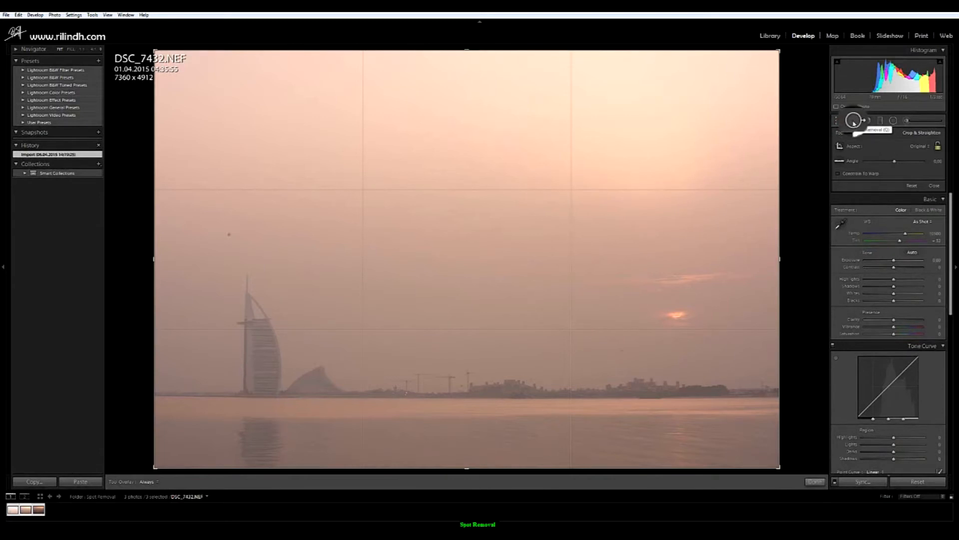
left_click(866, 120)
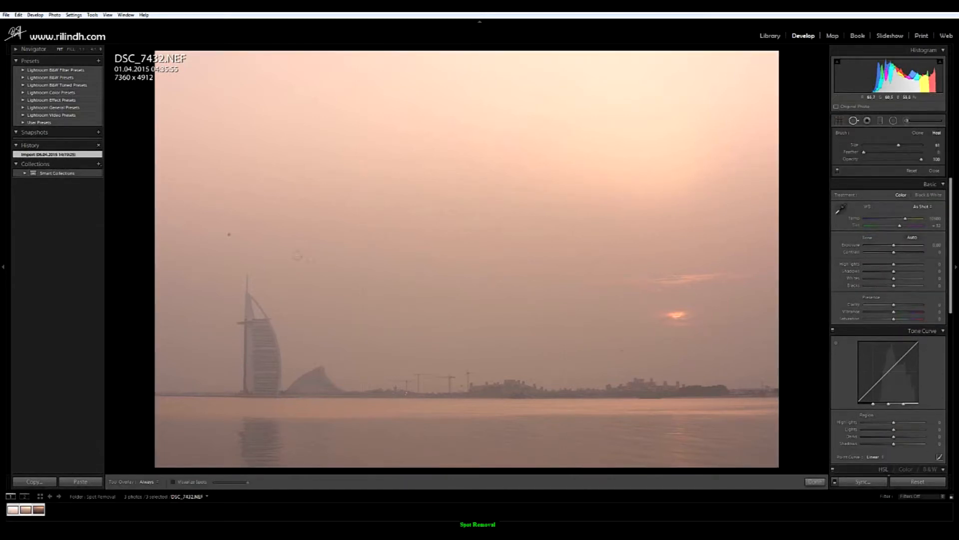
Step: Heal four sky dust spots, including one near the right edge, and enable Visualize Spots
left_click(228, 234)
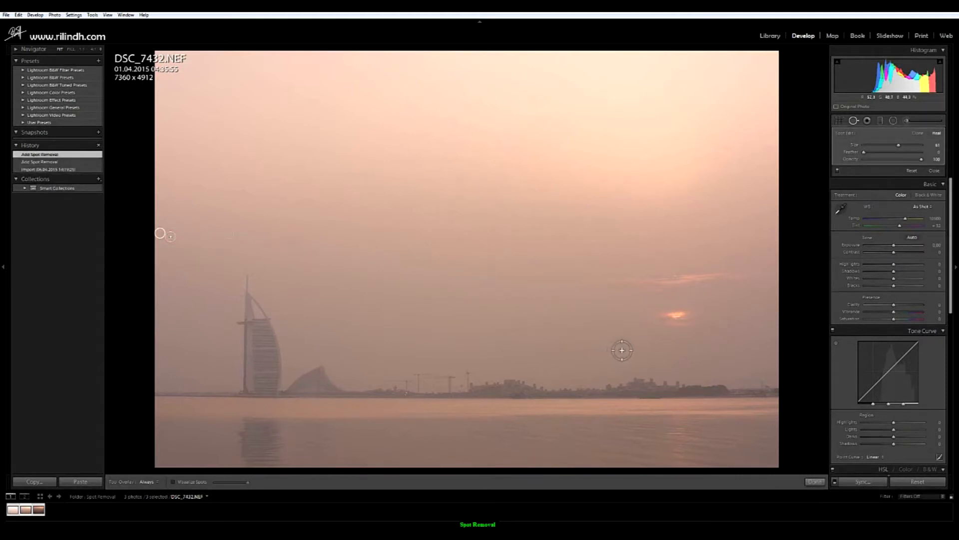
left_click(622, 351)
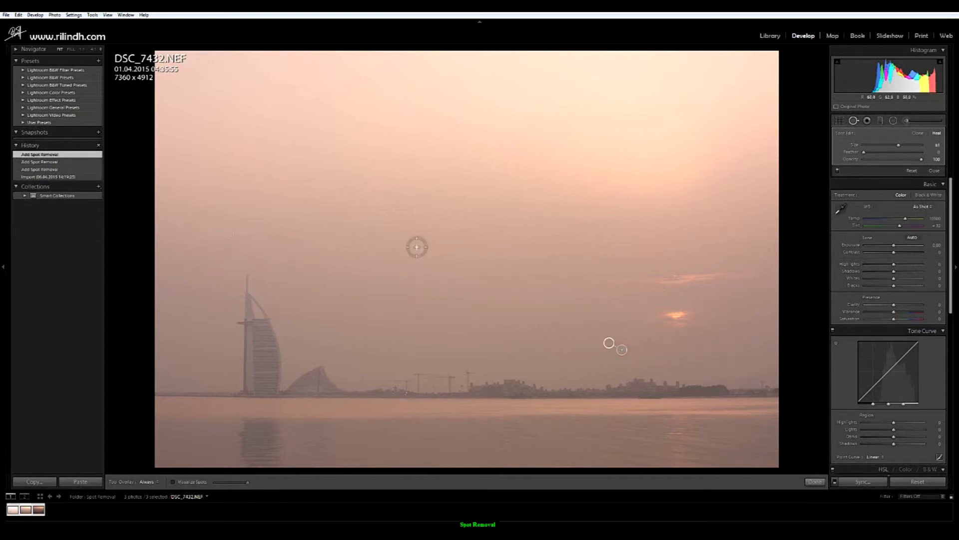
left_click(425, 245)
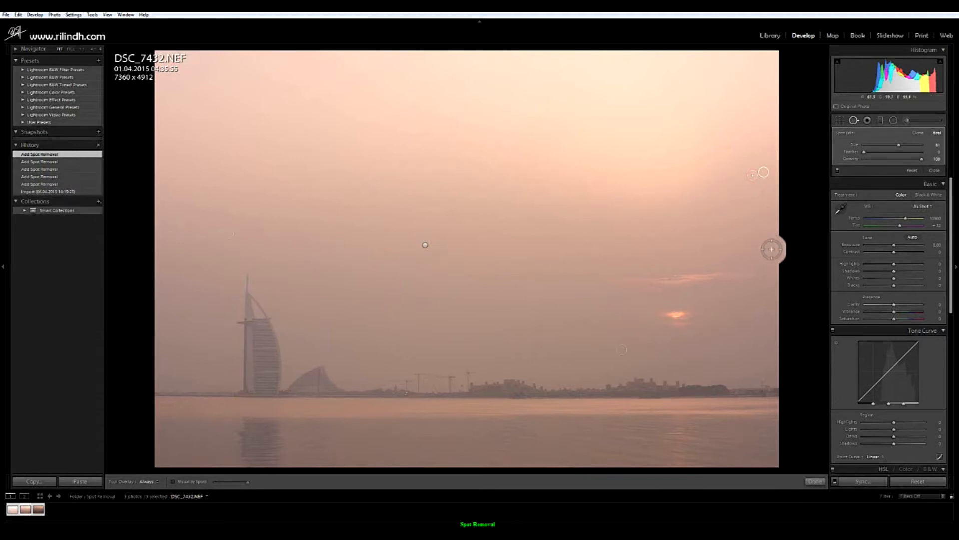
left_click(239, 369)
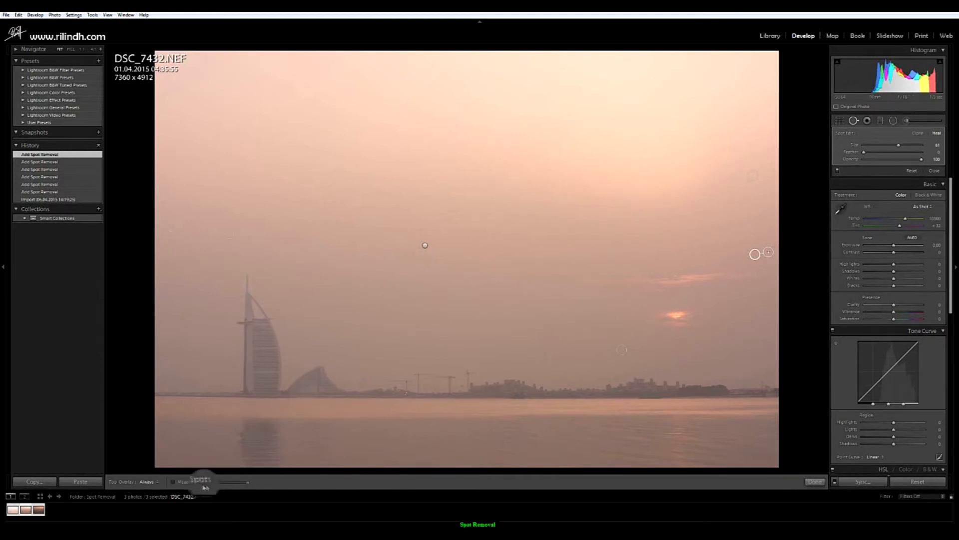
left_click(174, 482)
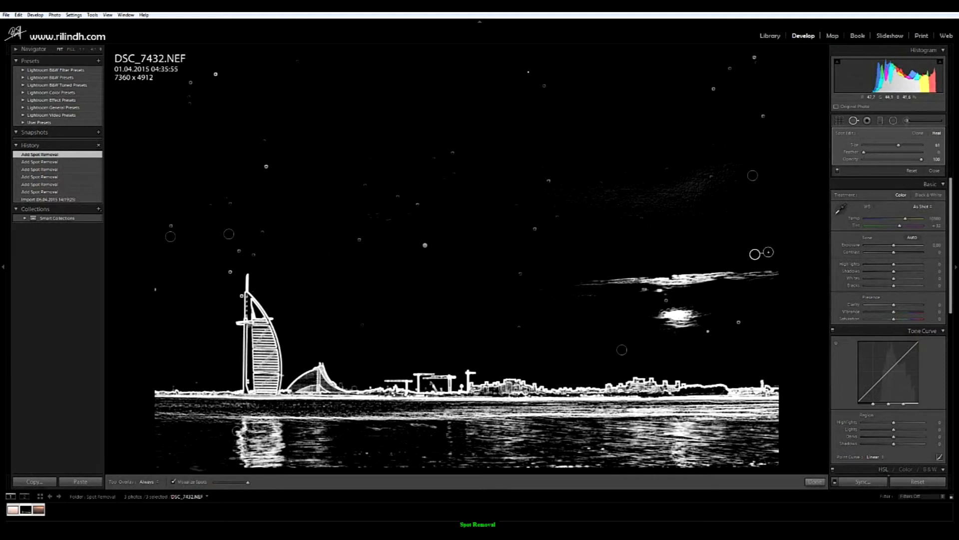
left_click(174, 482)
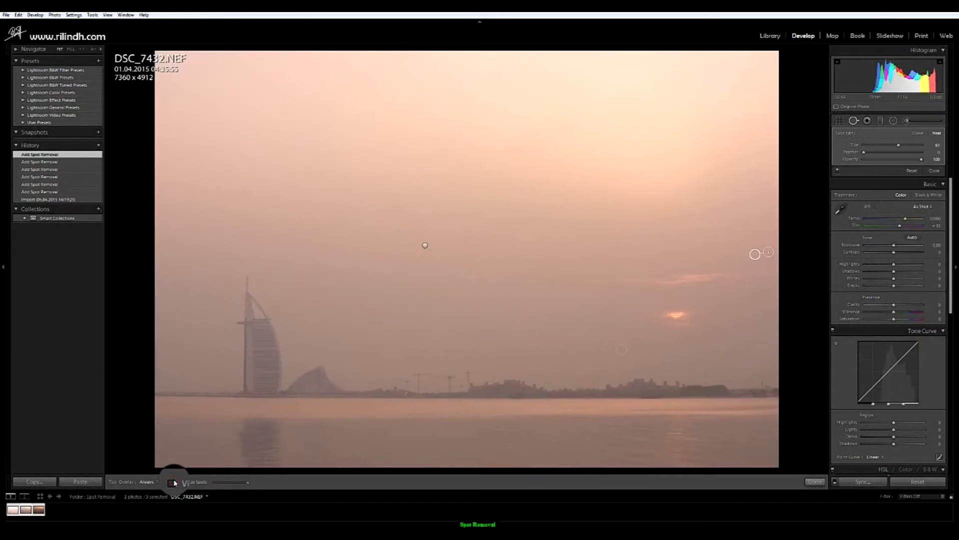
left_click(175, 483)
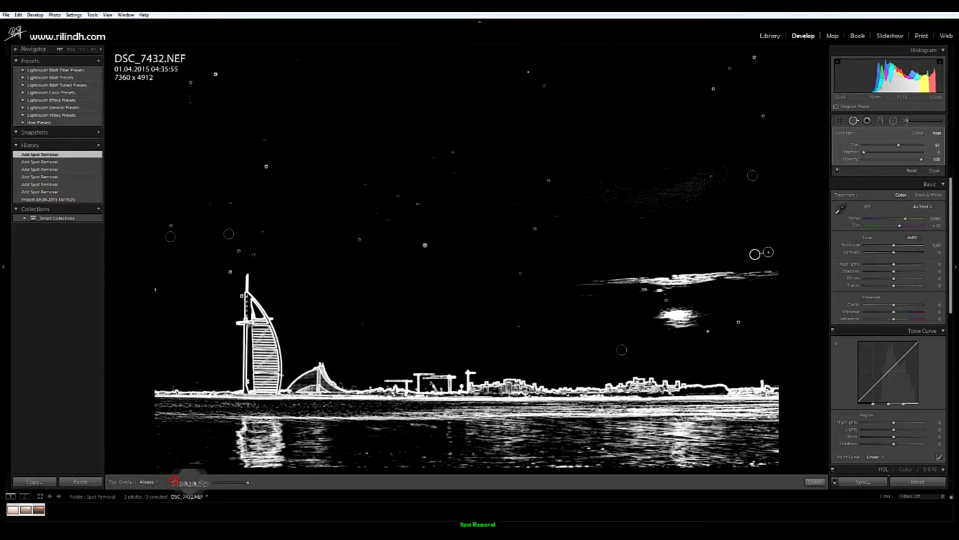
left_click(174, 482)
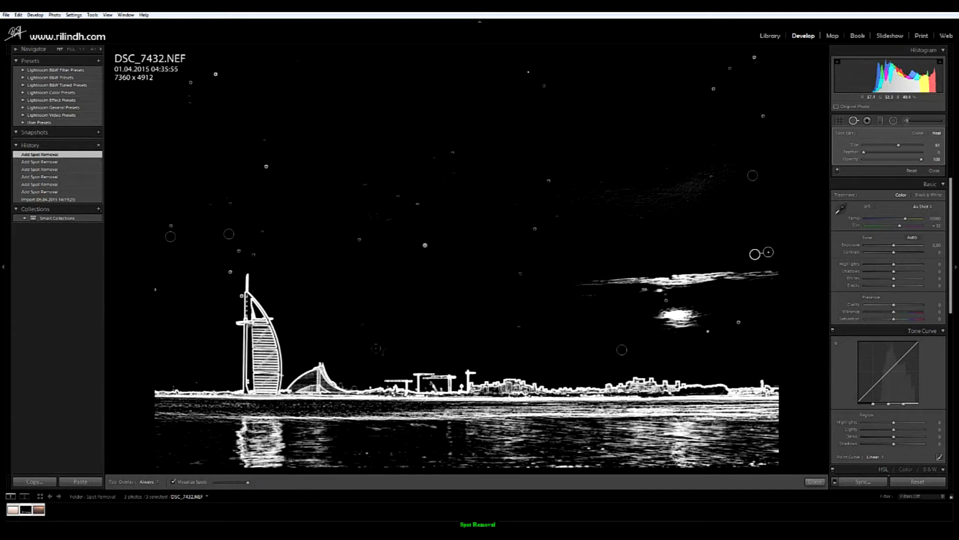
Step: Heal specks near the tower tip, upper sky, mid-sky, upper right and left edge
left_click(241, 296)
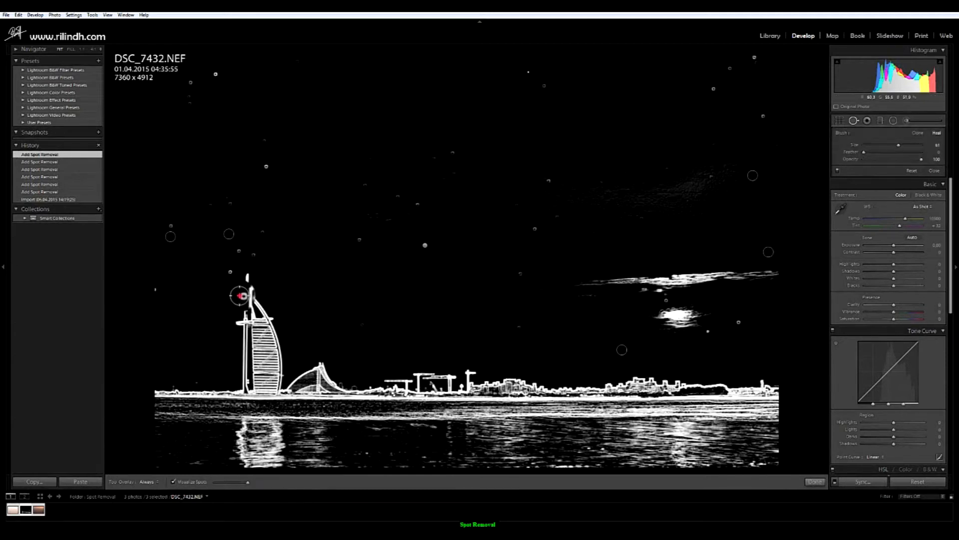
left_click(239, 250)
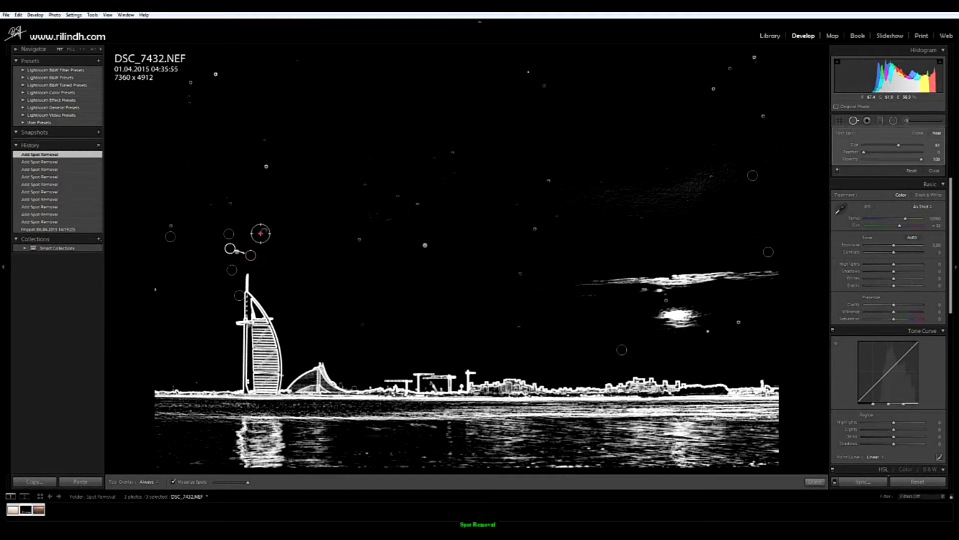
left_click(206, 202)
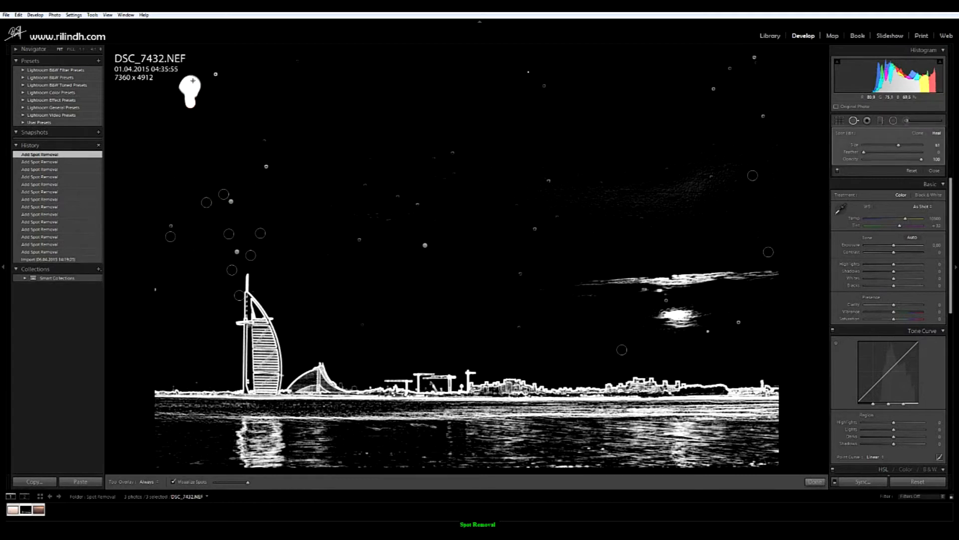
left_click(215, 92)
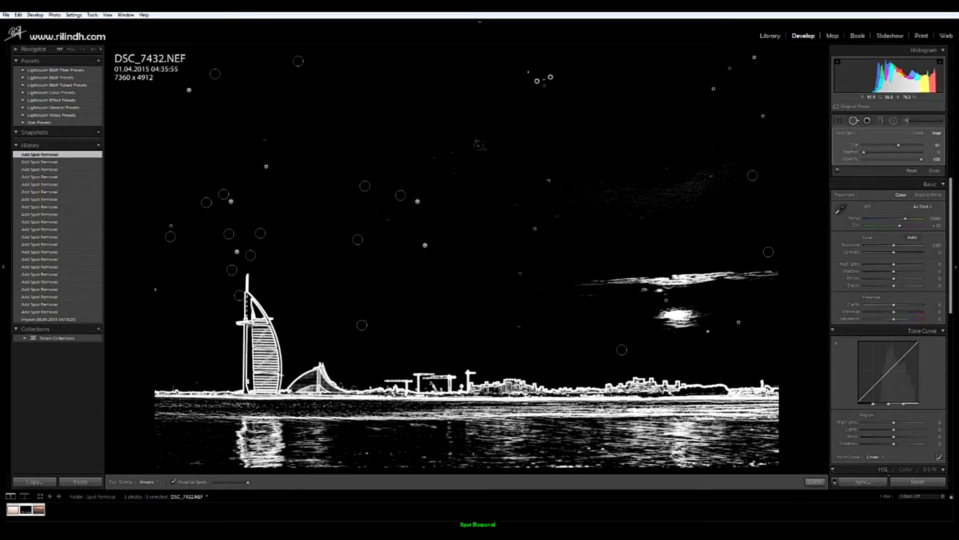
left_click(437, 176)
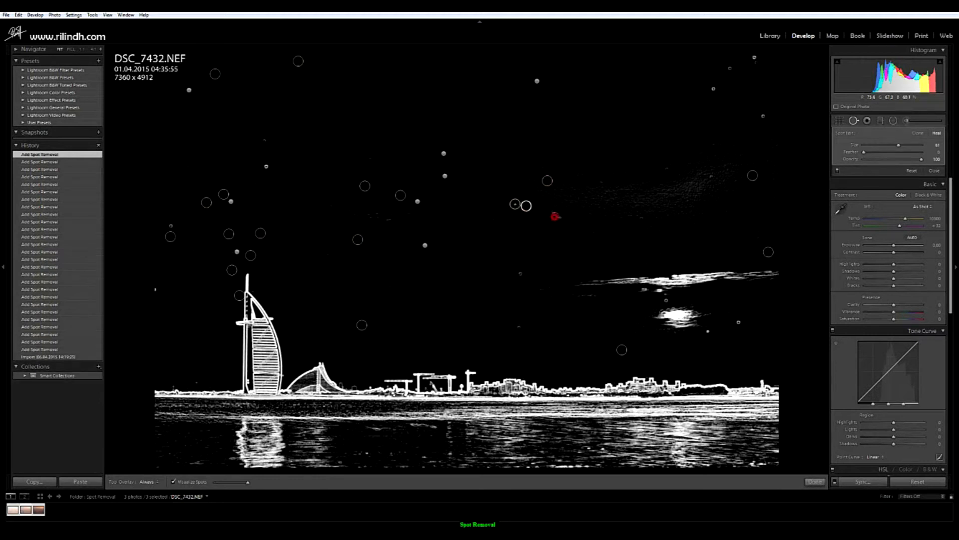
left_click(519, 275)
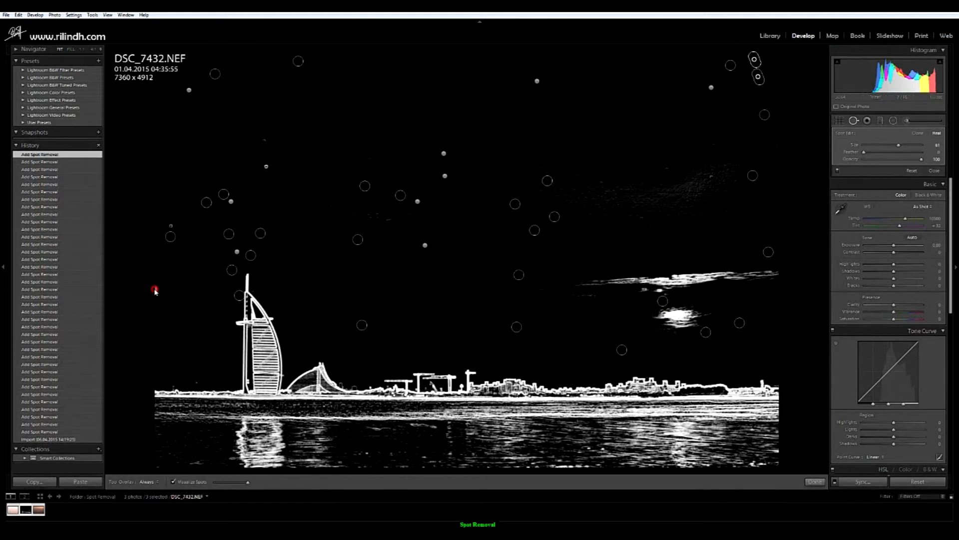
left_click(155, 289)
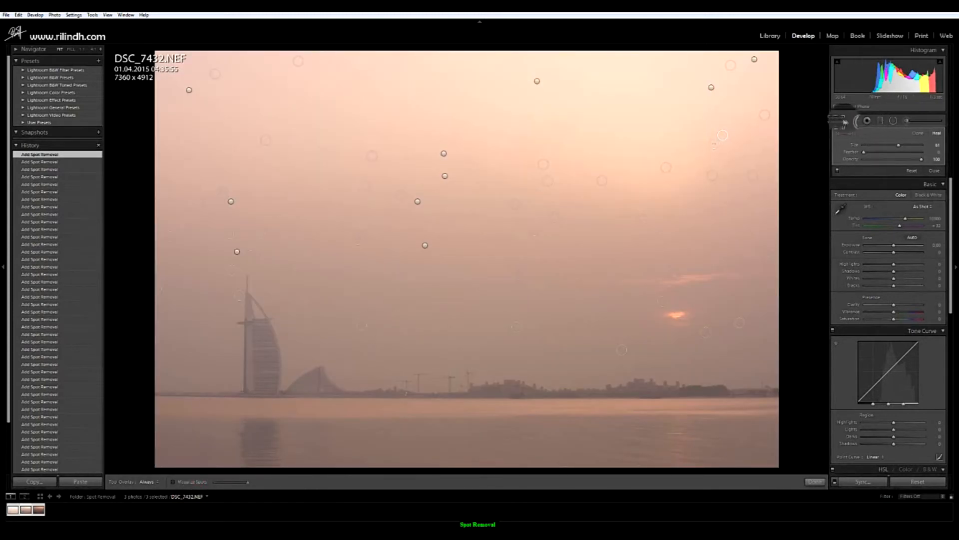
Step: Put away the Spot Removal tool and scroll down the Develop panels
left_click(840, 120)
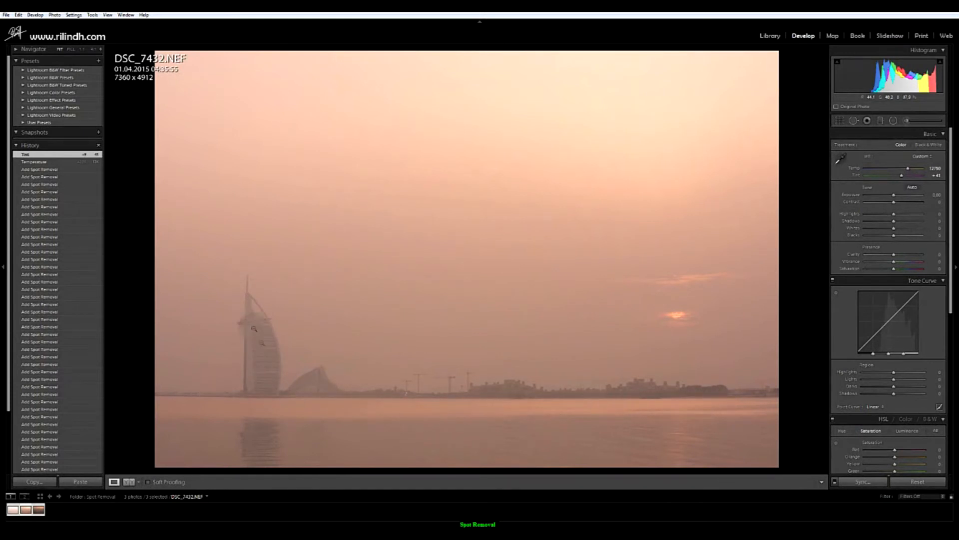
mouse_move(624, 351)
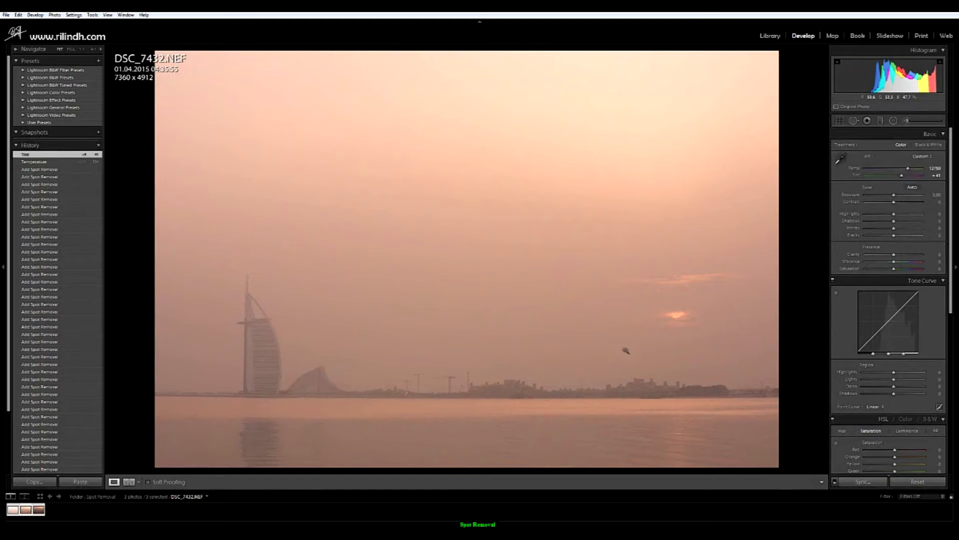
mouse_move(583, 329)
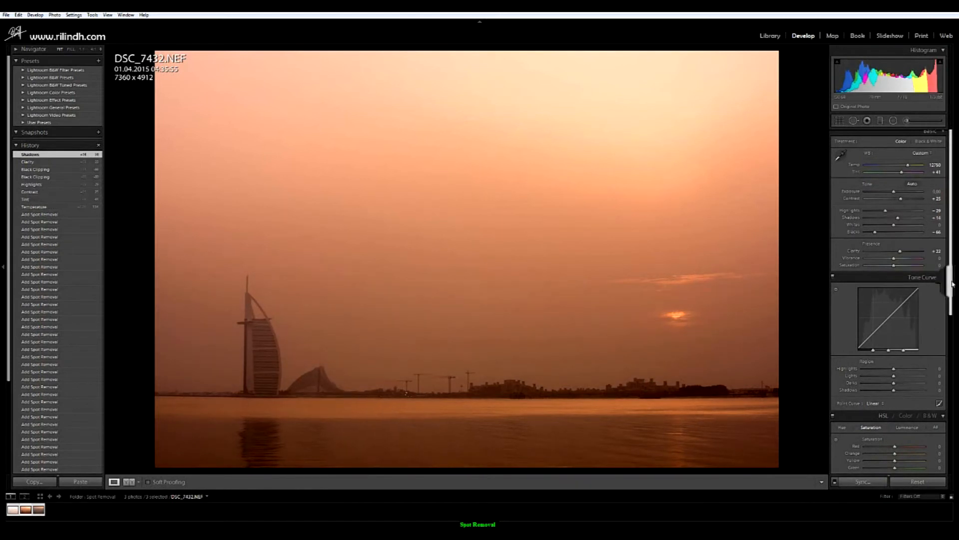
scroll("down", 3)
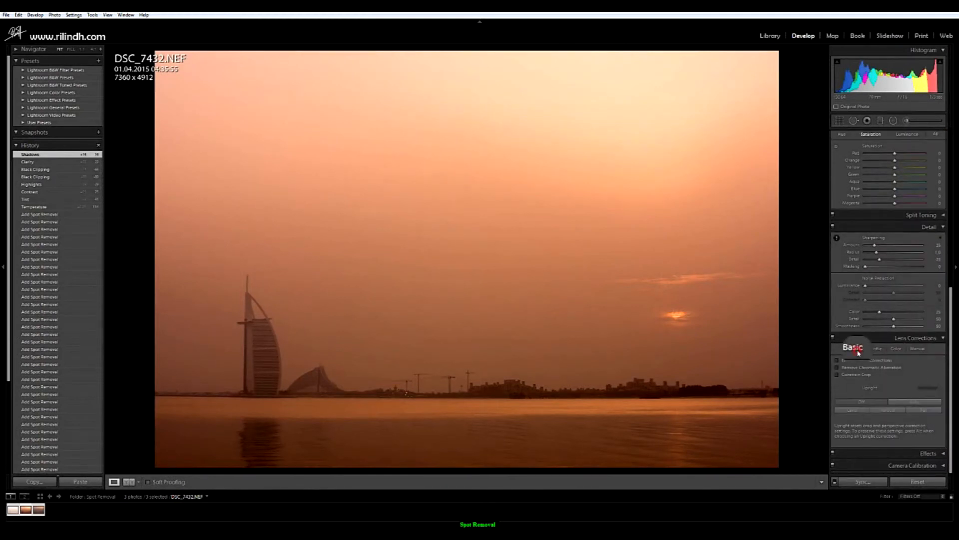
Step: Enable lens profile correction and chromatic aberration removal, and apply Upright Auto
left_click(838, 368)
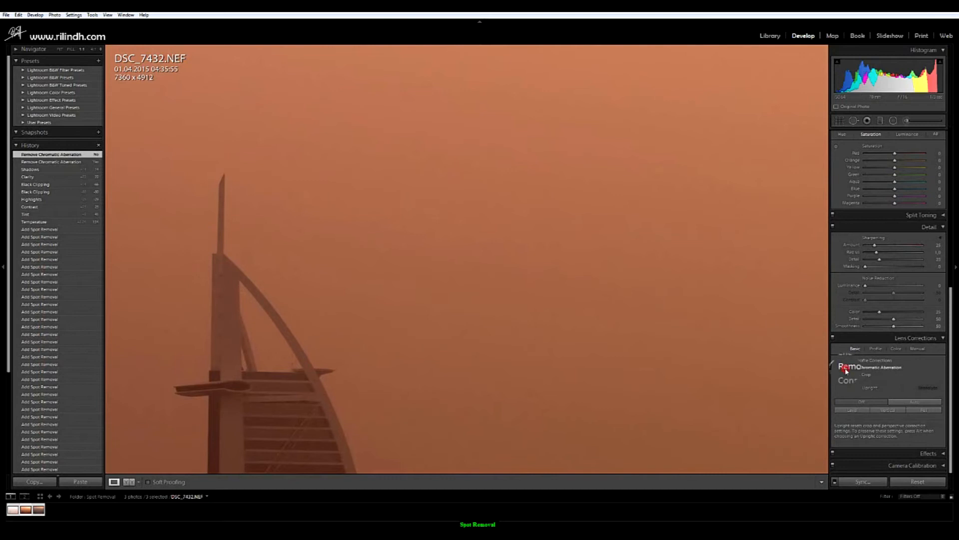
left_click(837, 367)
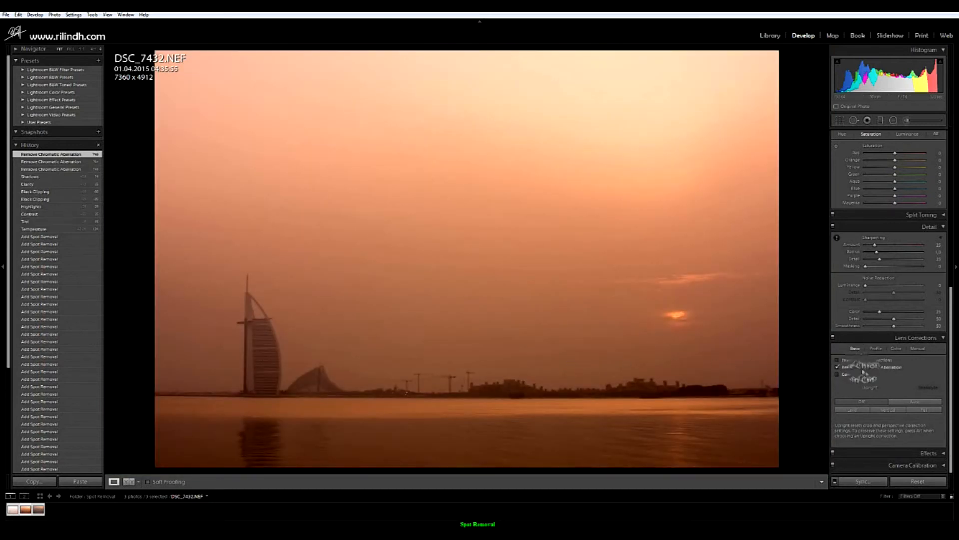
left_click(837, 359)
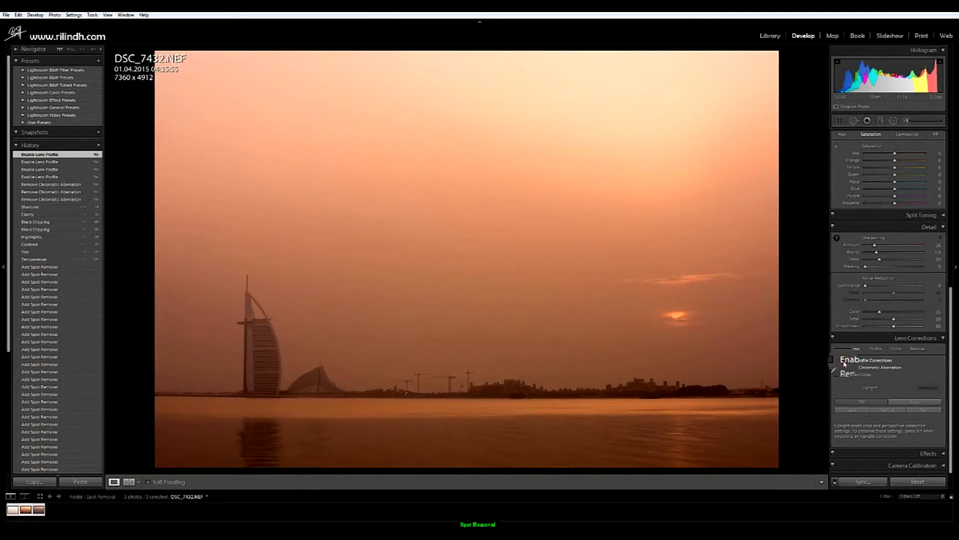
left_click(837, 360)
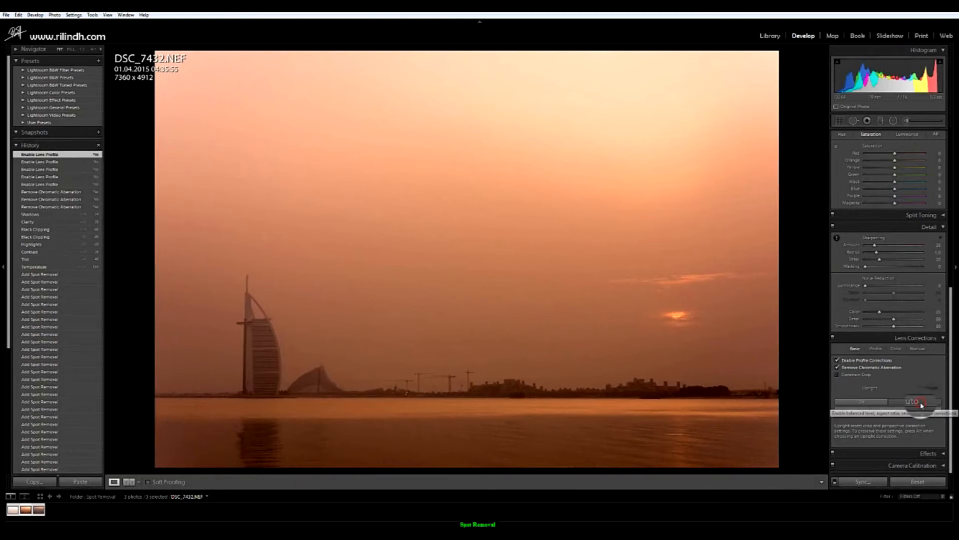
left_click(915, 401)
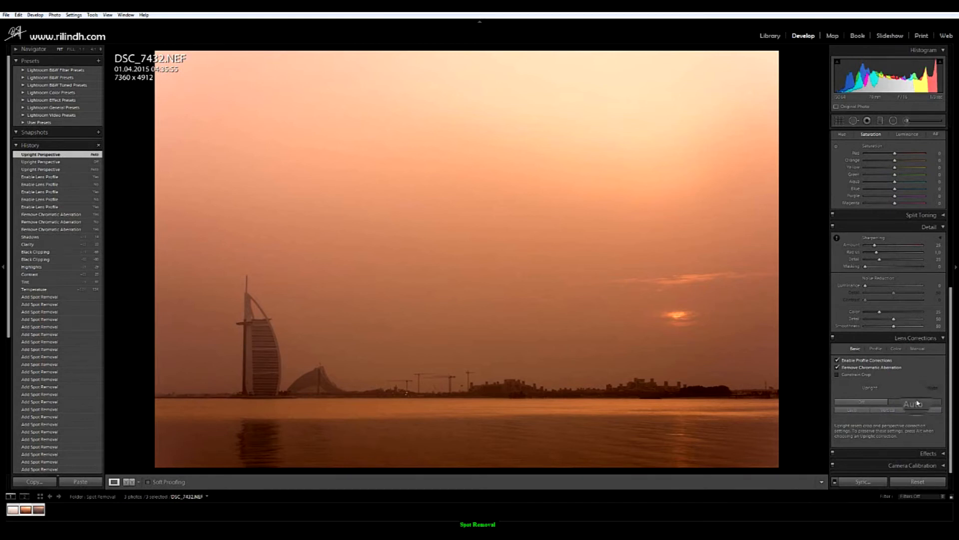
mouse_move(915, 404)
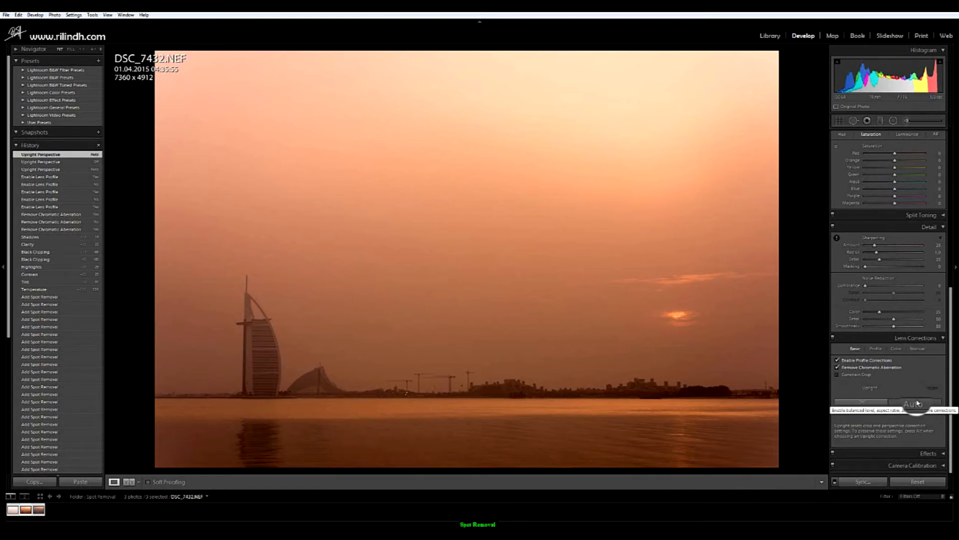
left_click(924, 410)
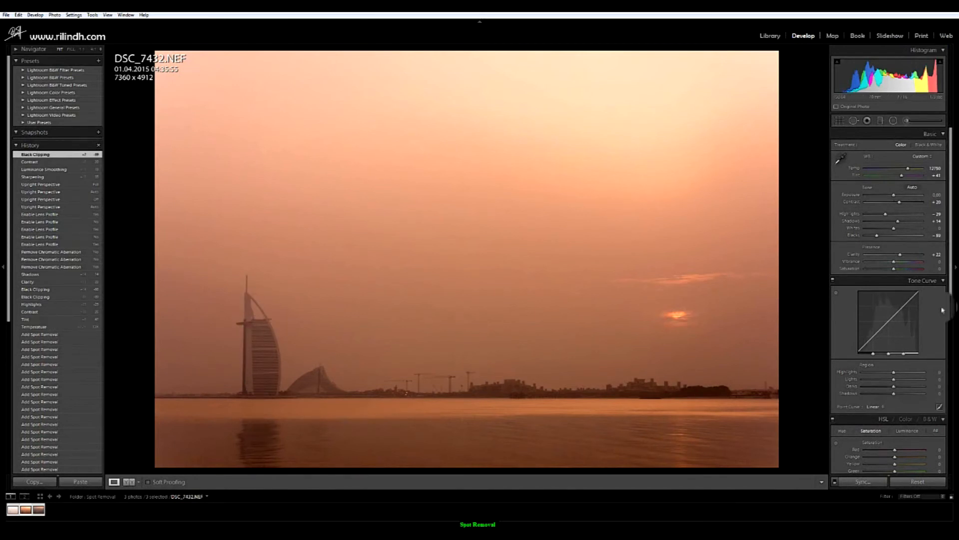
mouse_move(745, 84)
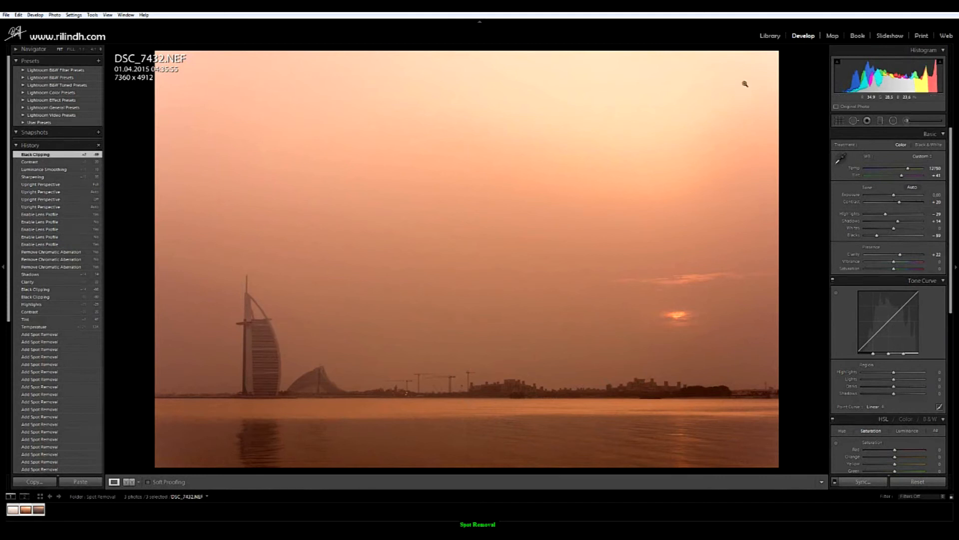
Step: Scroll further down the Develop panels and select the Graduated Filter tool
scroll("down", 3)
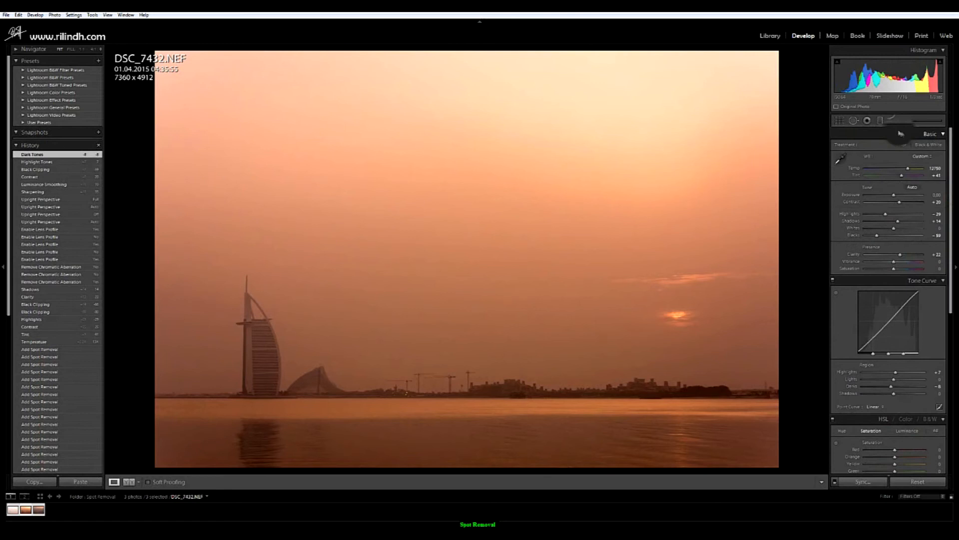
left_click(893, 119)
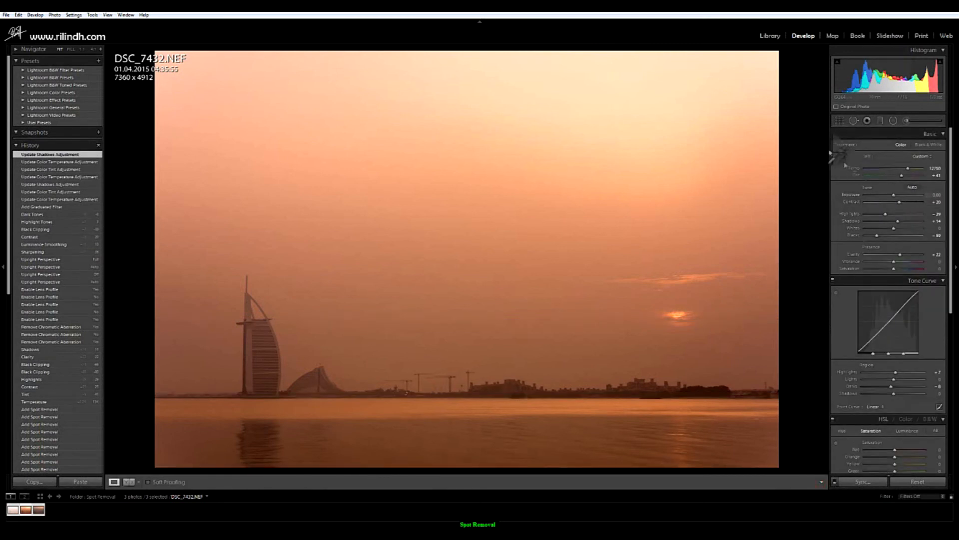
Step: Switch to the Library grid, then reopen the sunrise photo in Develop
left_click(768, 35)
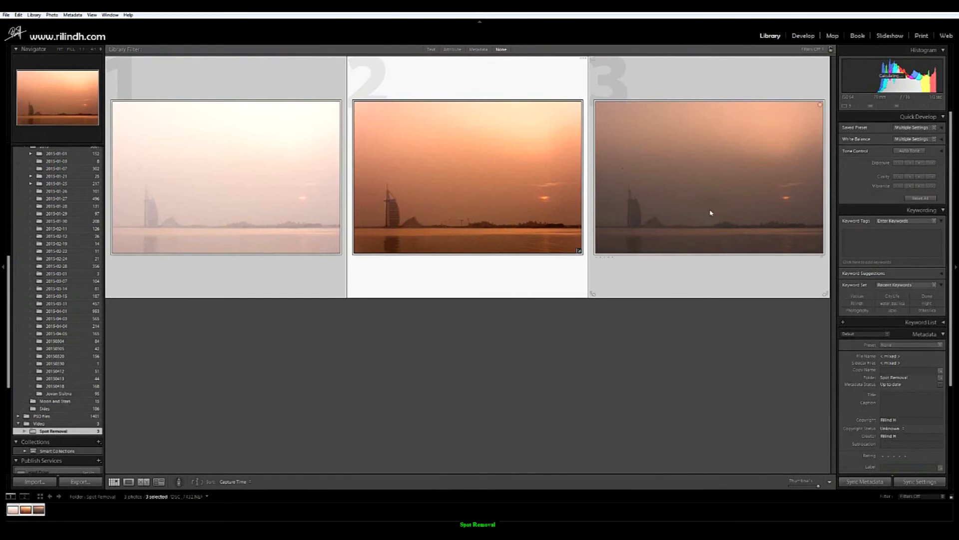
mouse_move(297, 232)
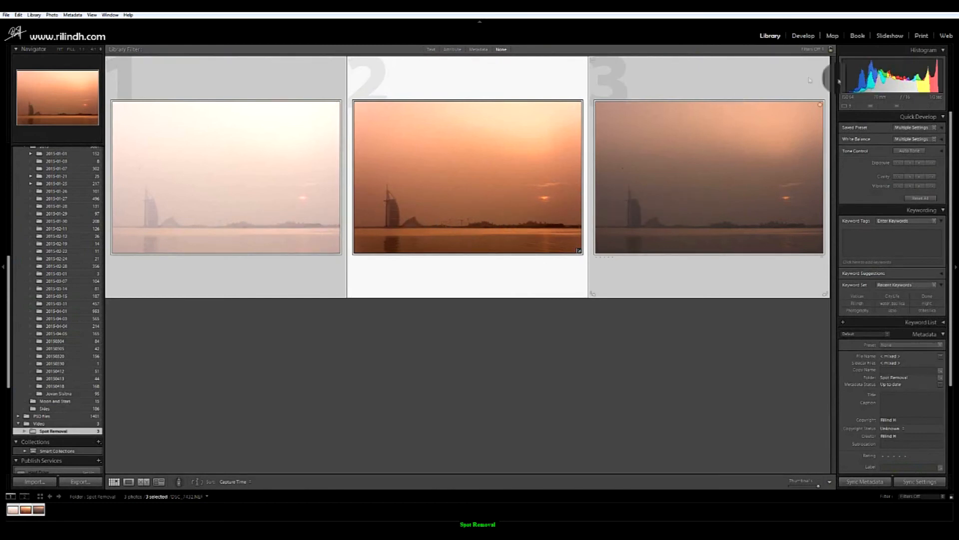
left_click(803, 35)
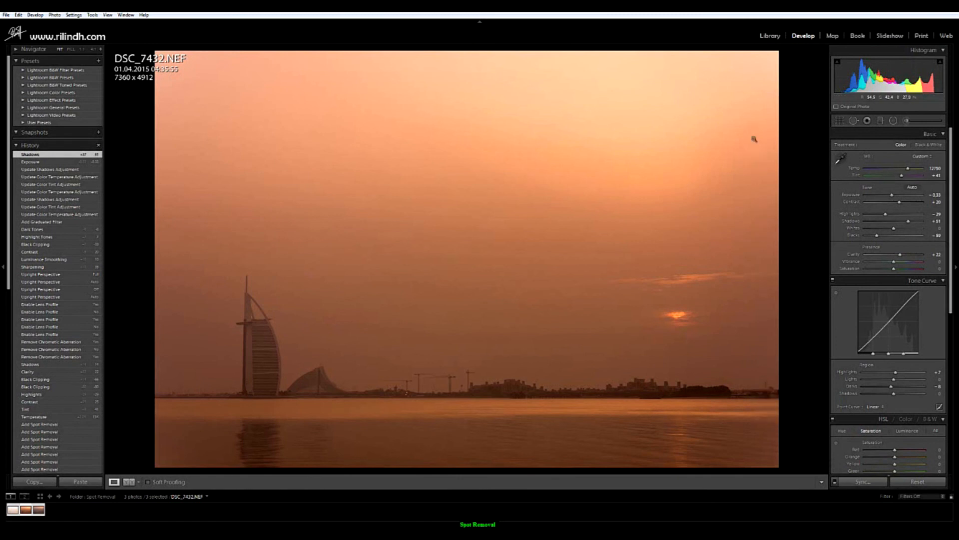
mouse_move(768, 35)
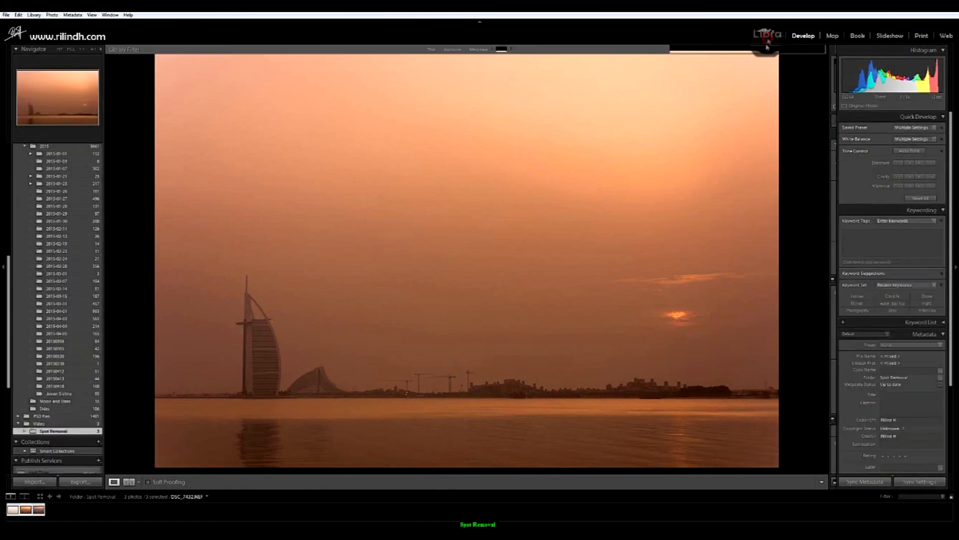
left_click(769, 35)
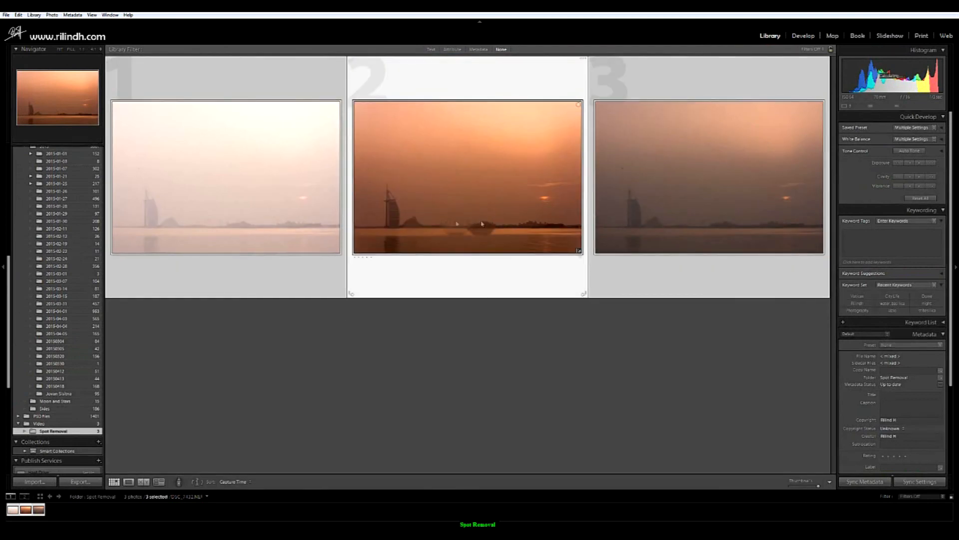
left_click(487, 188)
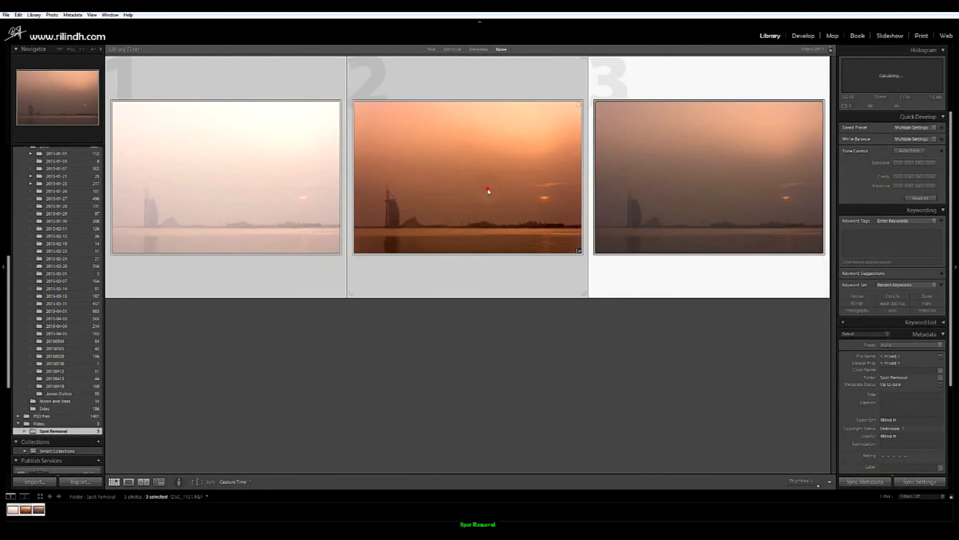
mouse_move(385, 223)
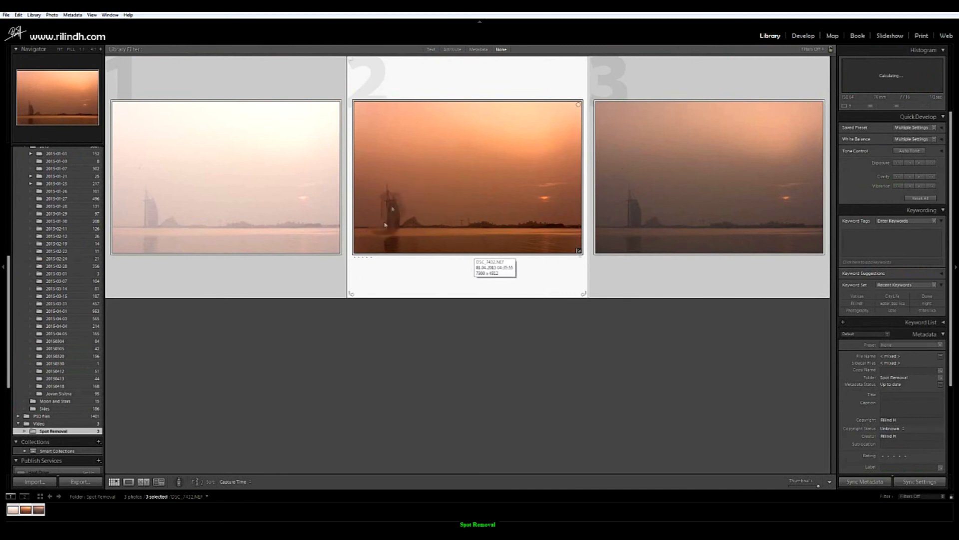
mouse_move(450, 196)
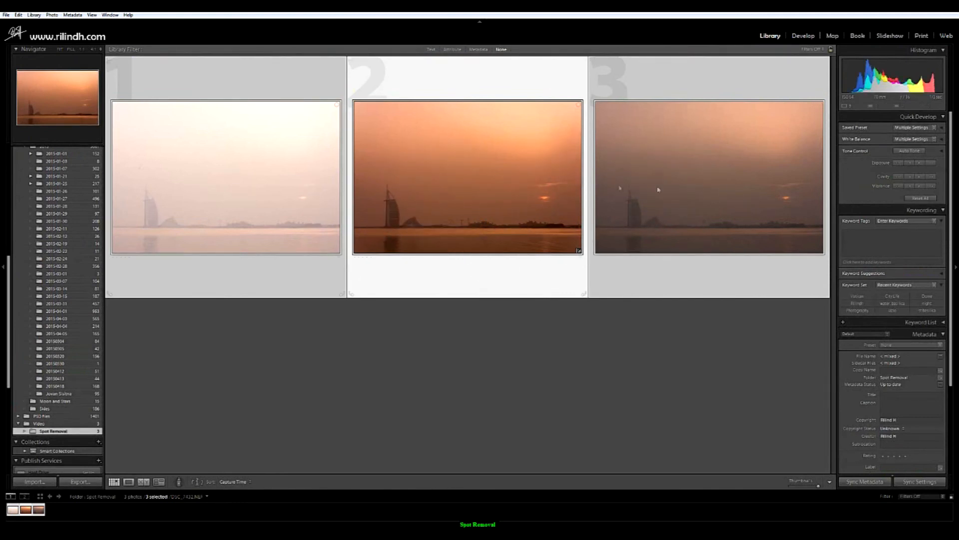
left_click(185, 198)
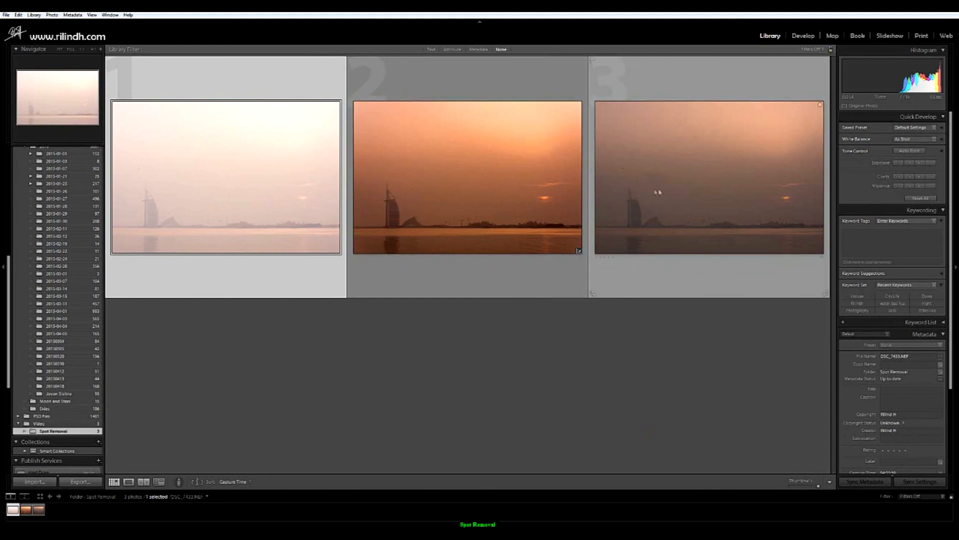
mouse_move(660, 191)
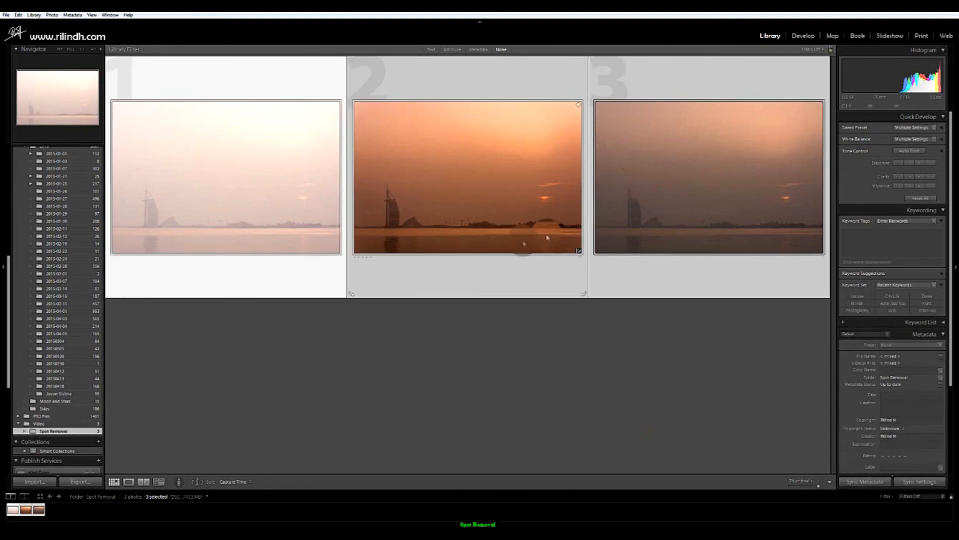
left_click(468, 178)
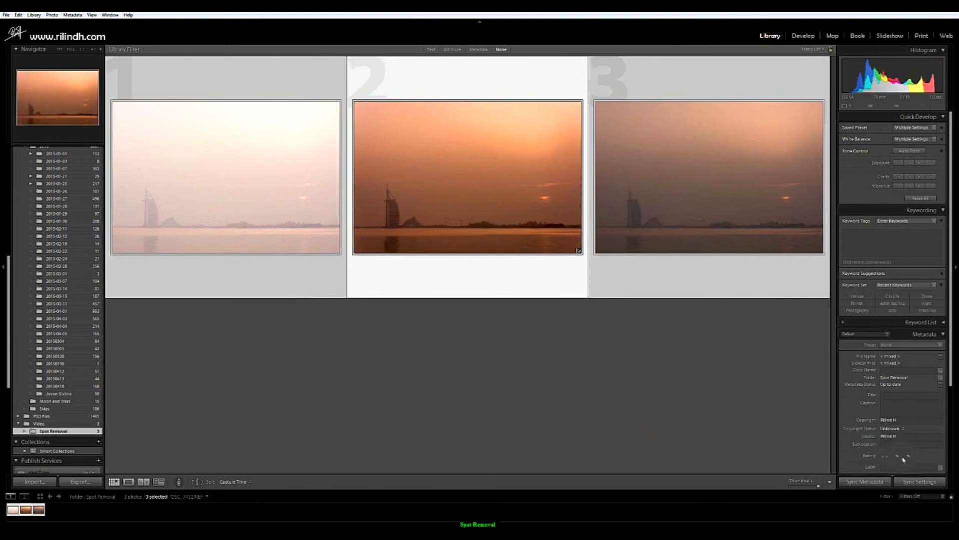
Step: Synchronize all develop settings, Spot Removal included, to the other two exposures
left_click(919, 482)
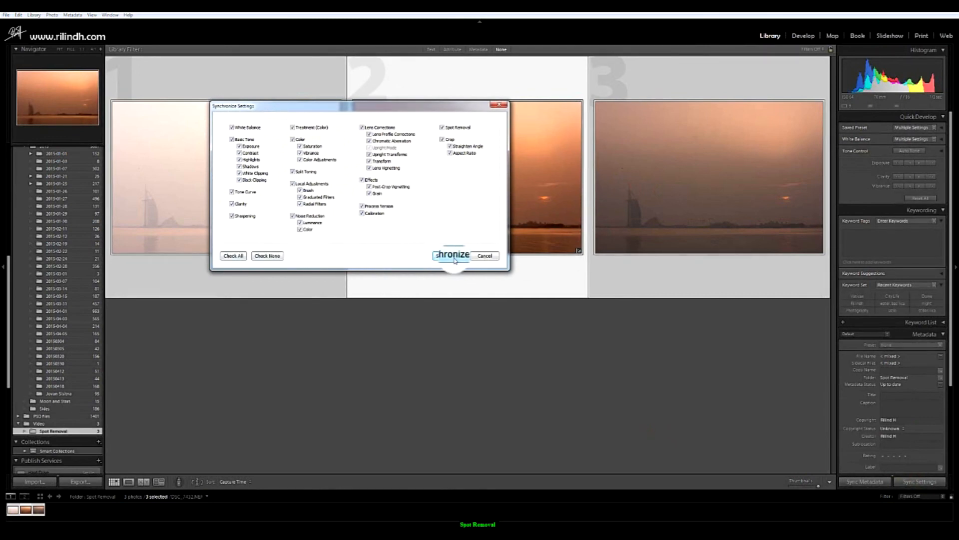
left_click(452, 254)
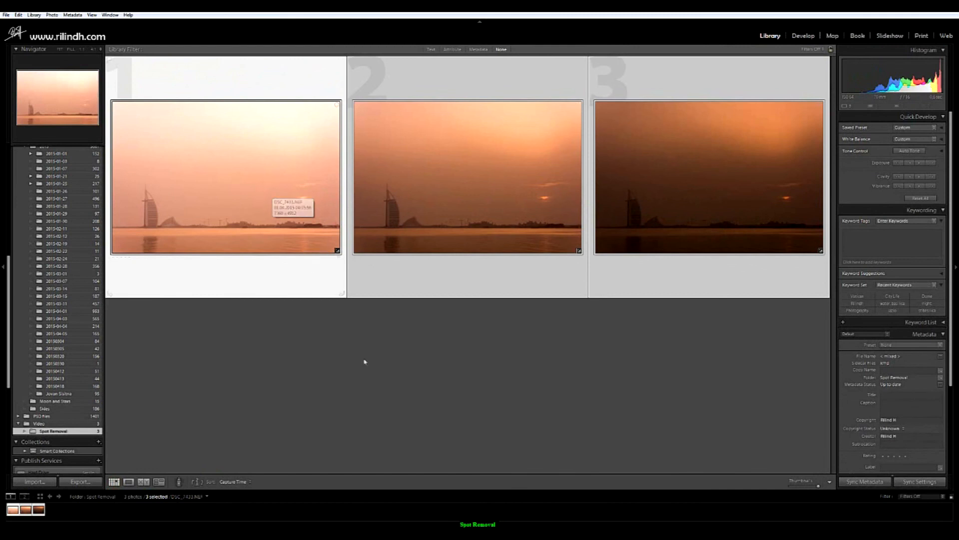
mouse_move(392, 363)
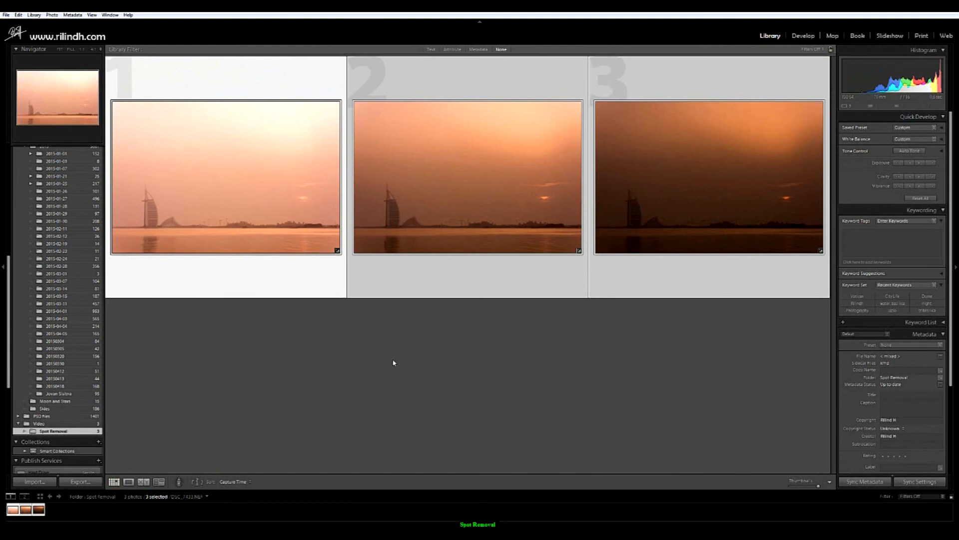